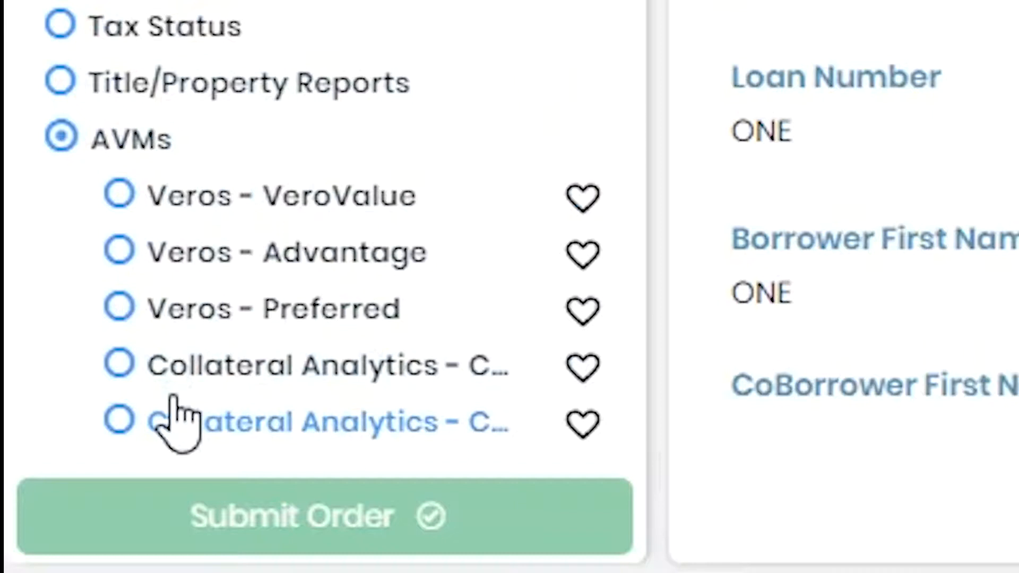
click(323, 516)
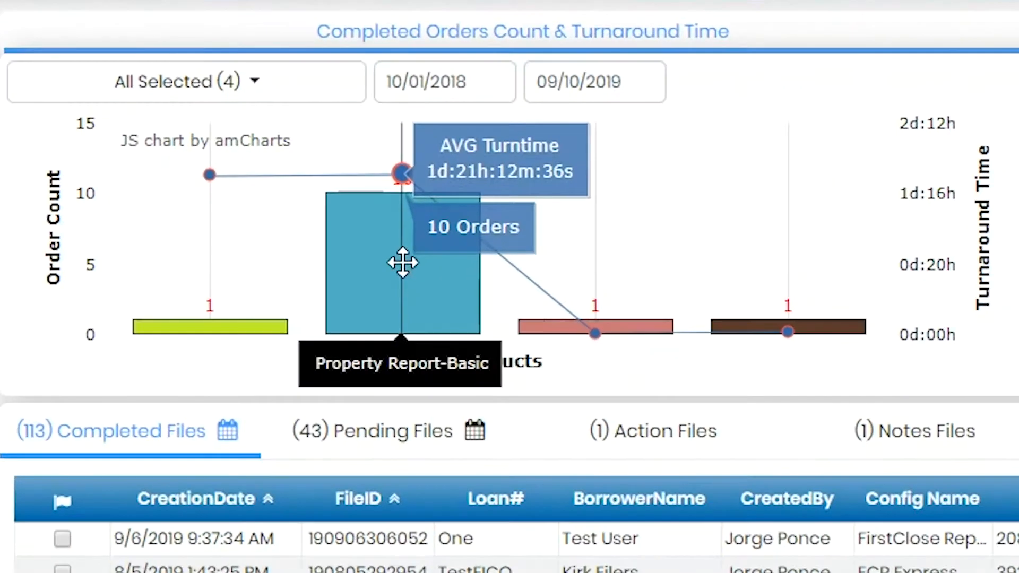
mouse_move(210, 327)
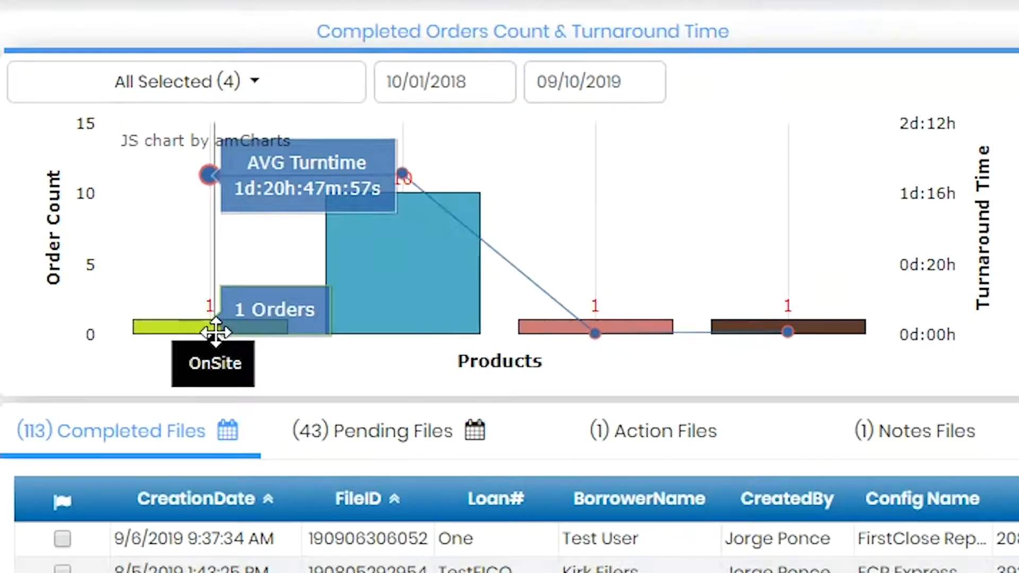
mouse_move(603, 361)
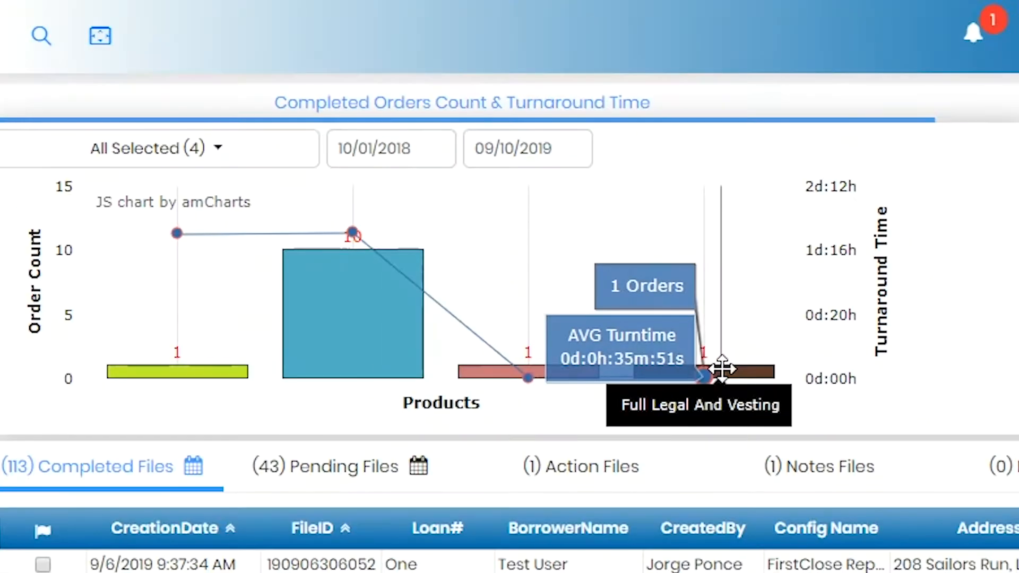
click(191, 67)
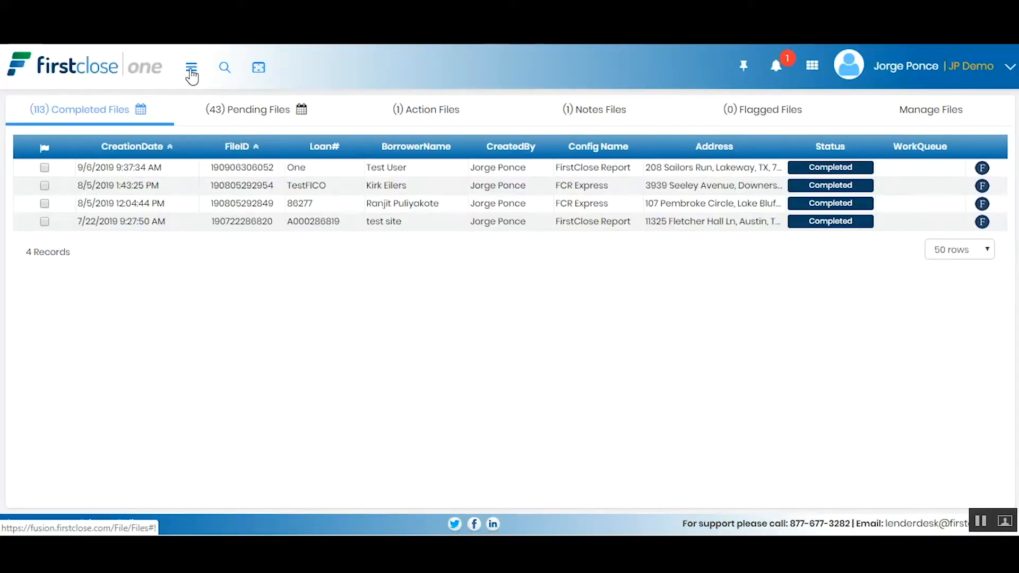
click(192, 67)
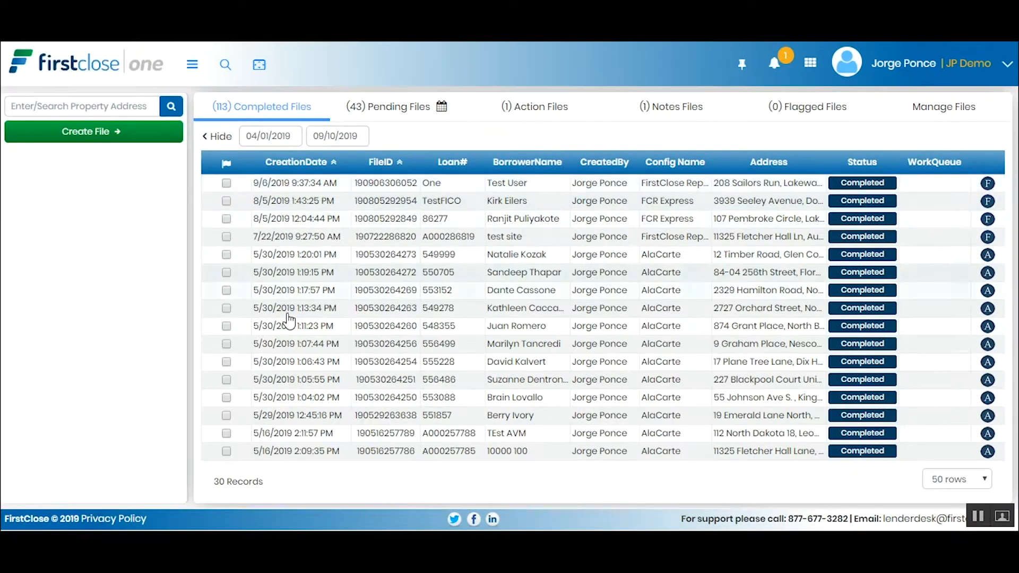
click(388, 106)
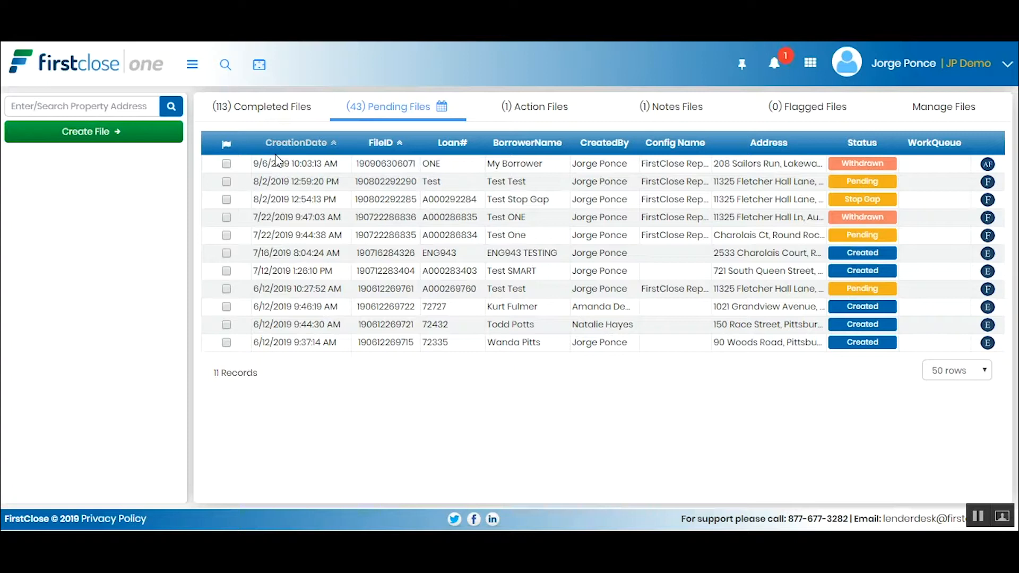
click(534, 107)
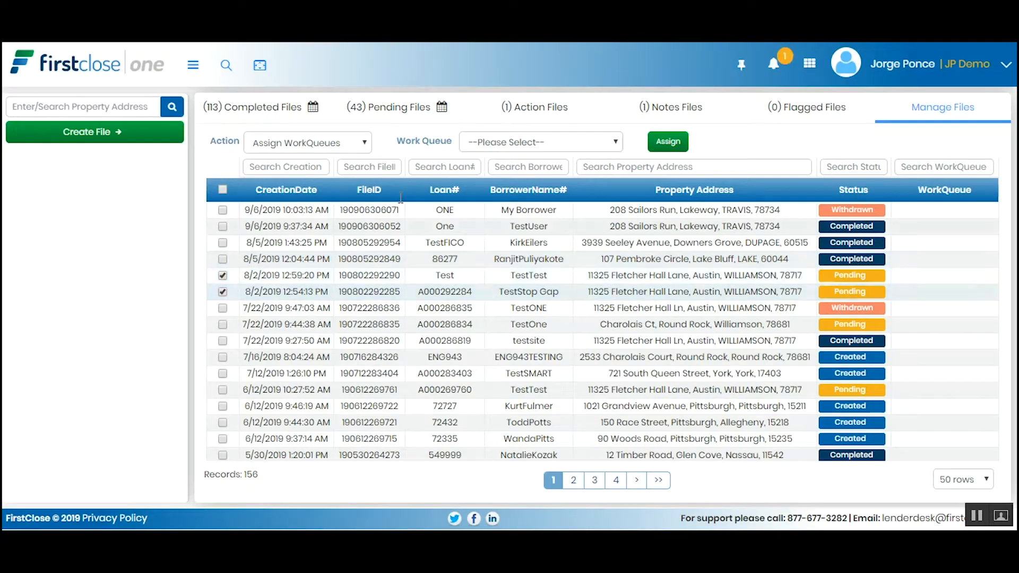
- Assign the two checked files to the 'Order Outs Pending' work queue
click(539, 141)
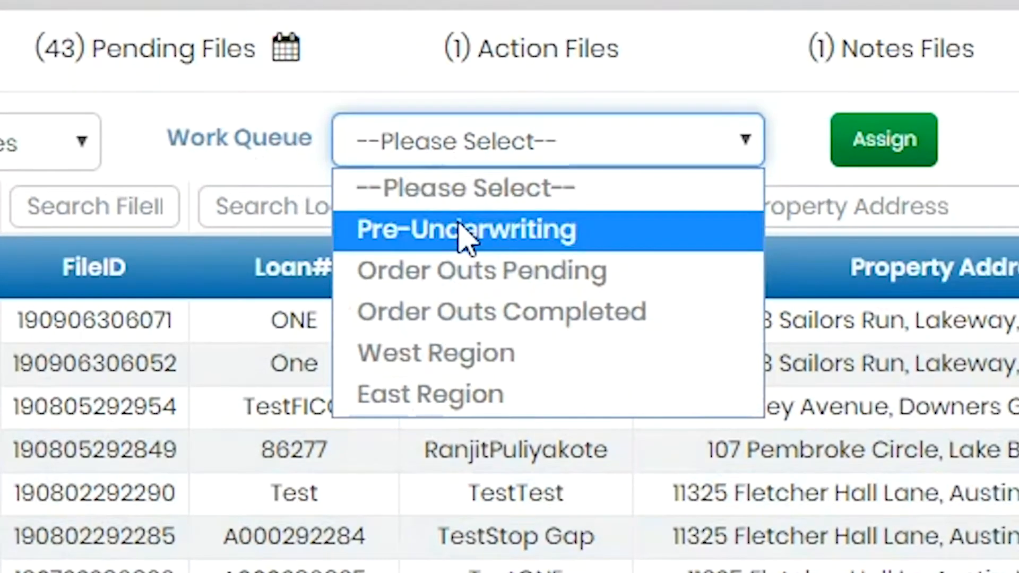
click(481, 271)
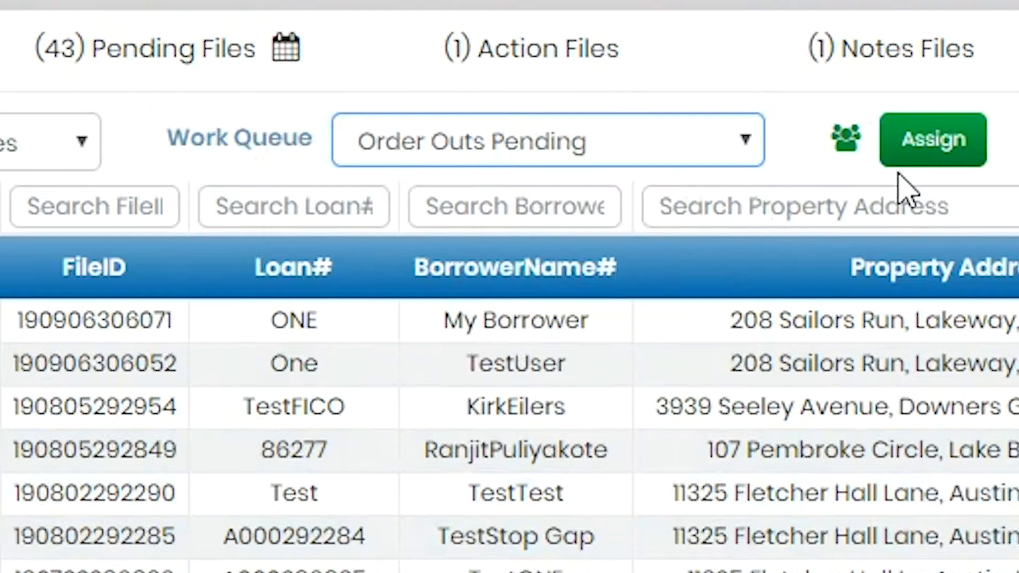
click(932, 138)
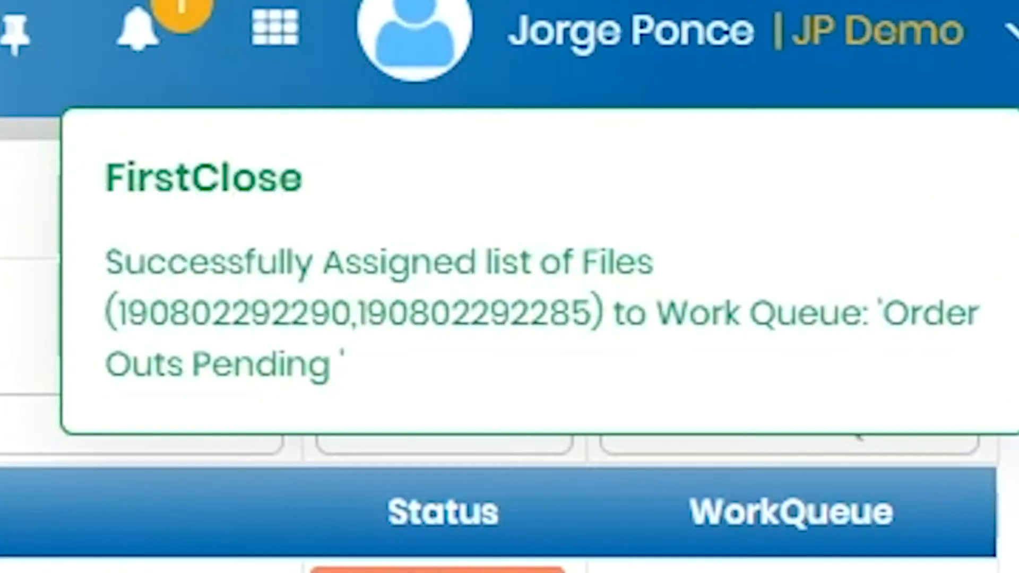